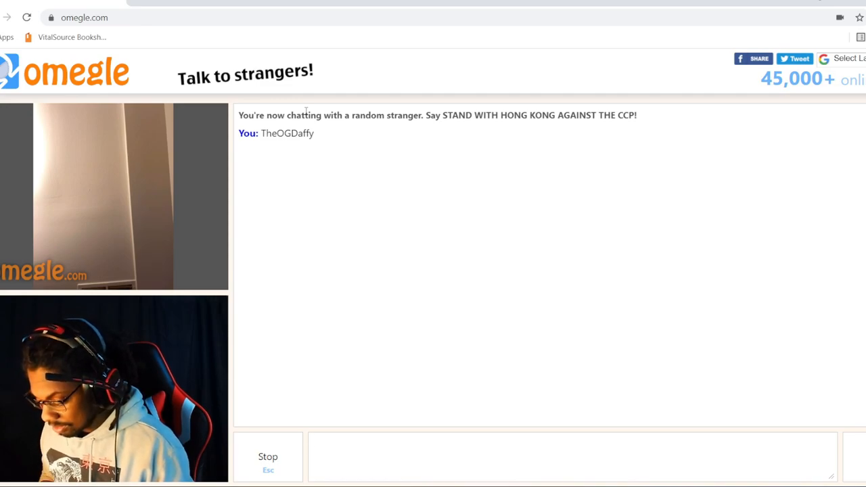
End the chat with the first stranger and connect to a new random stranger
left_click(267, 457)
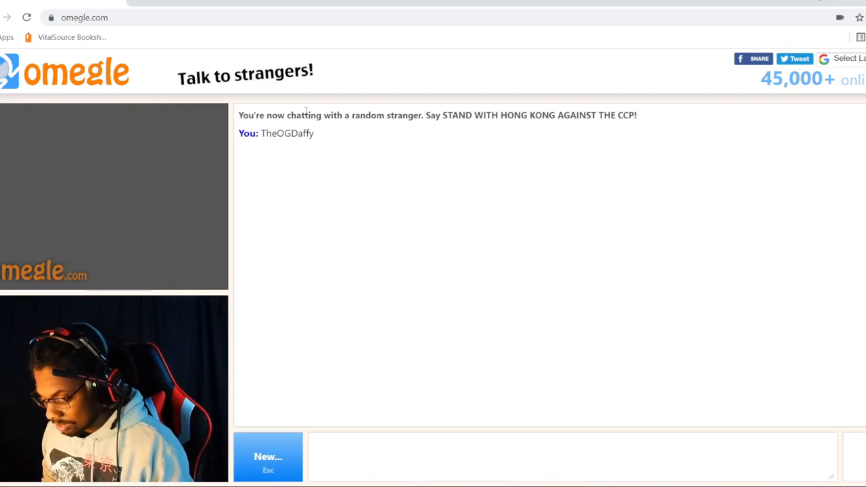
left_click(268, 456)
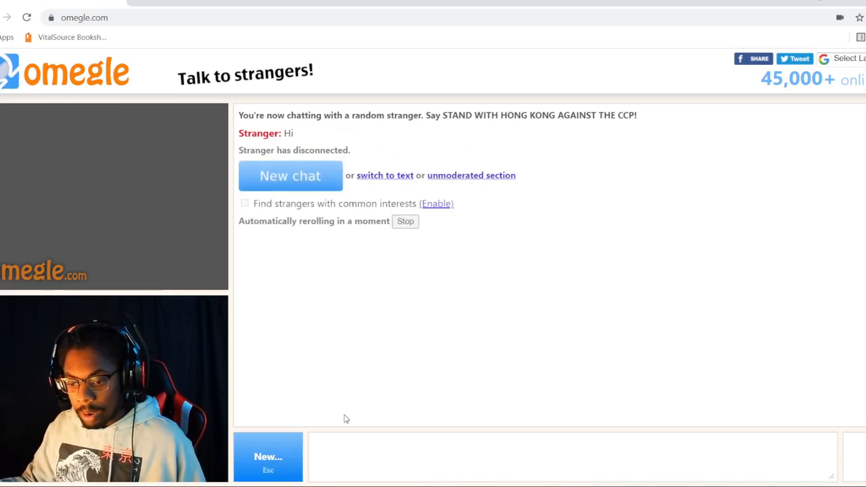
Connect to a fresh random stranger, who appears waving on camera
left_click(289, 176)
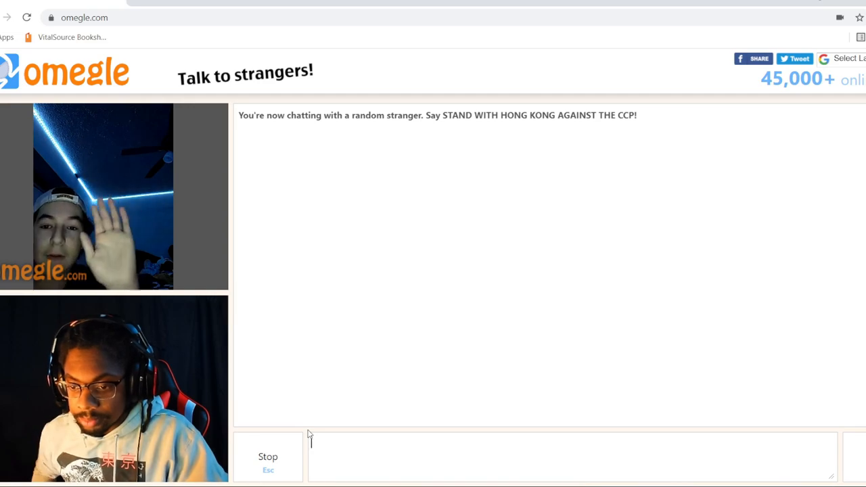
Focus the chat box while the waving stranger disconnects and Omegle rerolls
left_click(268, 456)
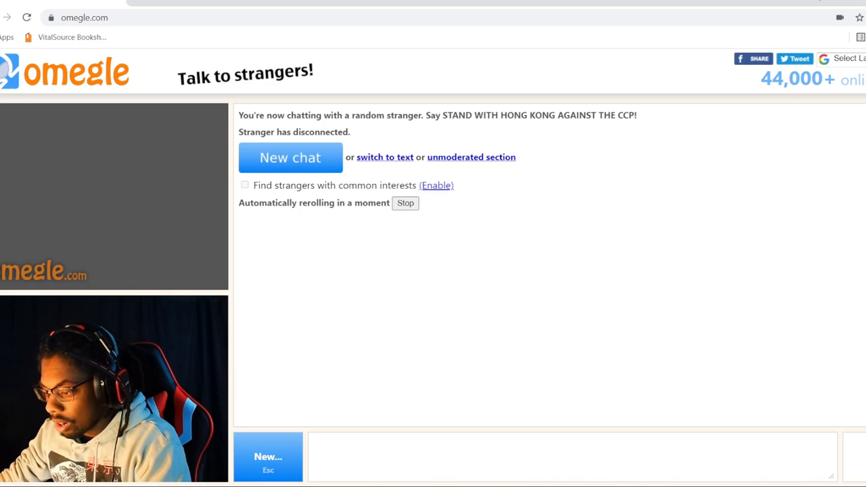
mouse_move(298, 446)
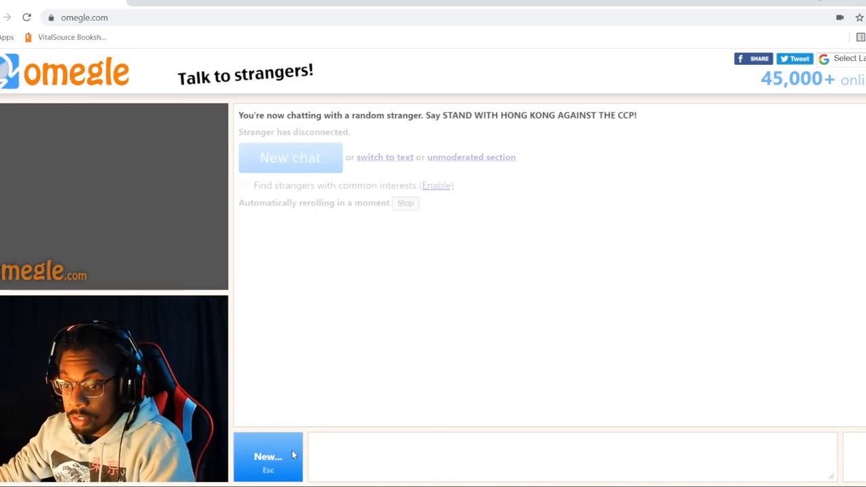
Connect to the next stranger and begin typing 'TheOG' while their video loads
left_click(267, 457)
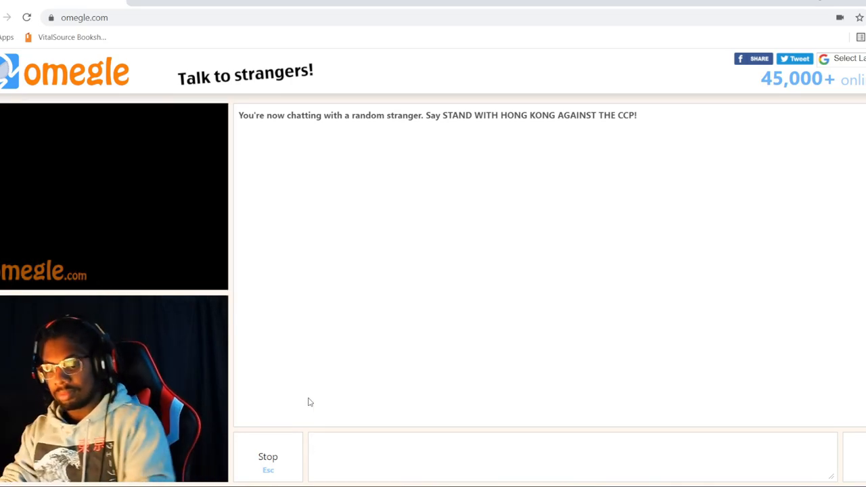
type("TheOG")
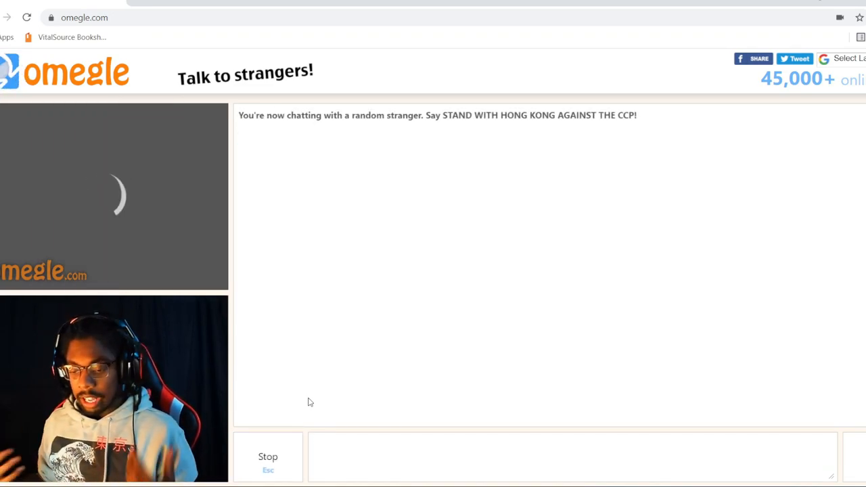
Send the channel name TheOGDaffy to the stranger and bring up Discord's add-friend page
left_click(268, 460)
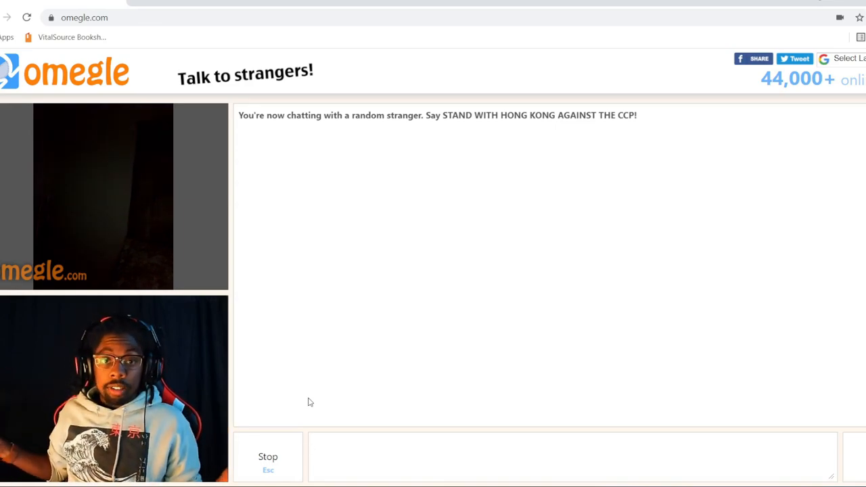
left_click(572, 456)
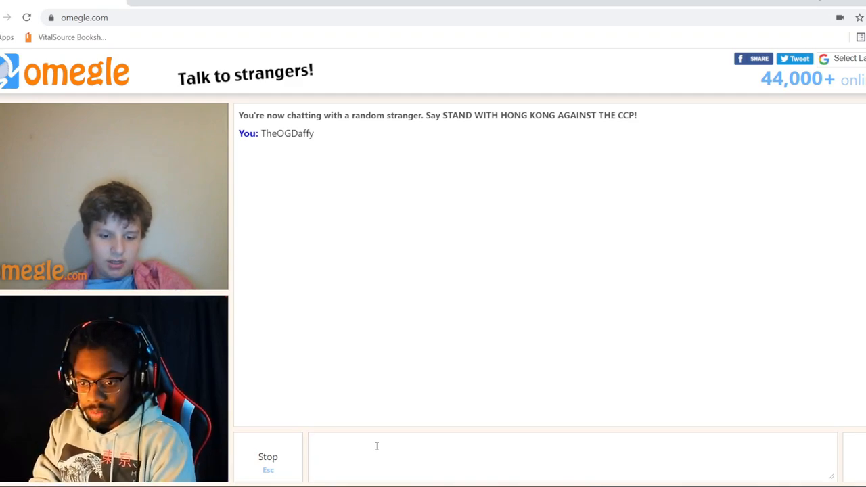
left_click(377, 447)
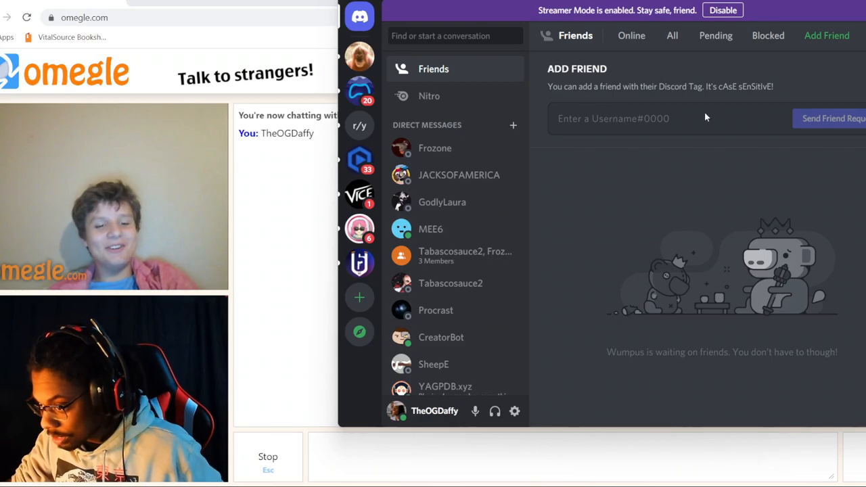
Open the Add Friend tab under Discord's Friends page
left_click(635, 118)
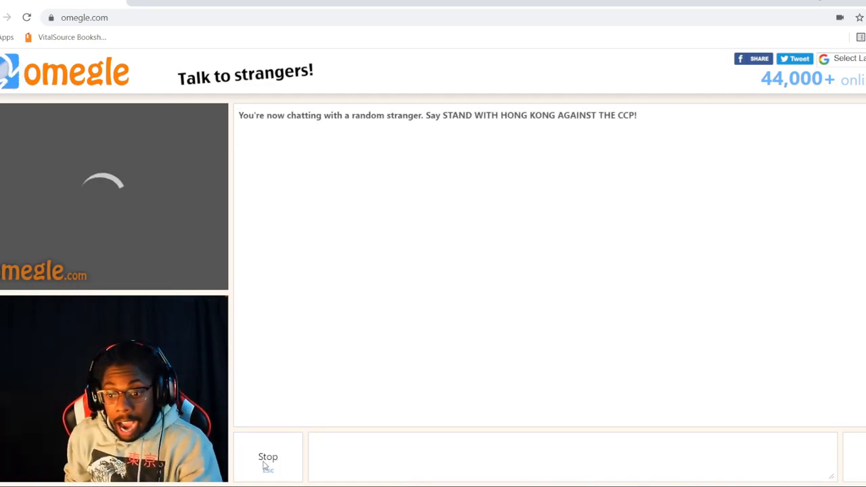
left_click(571, 457)
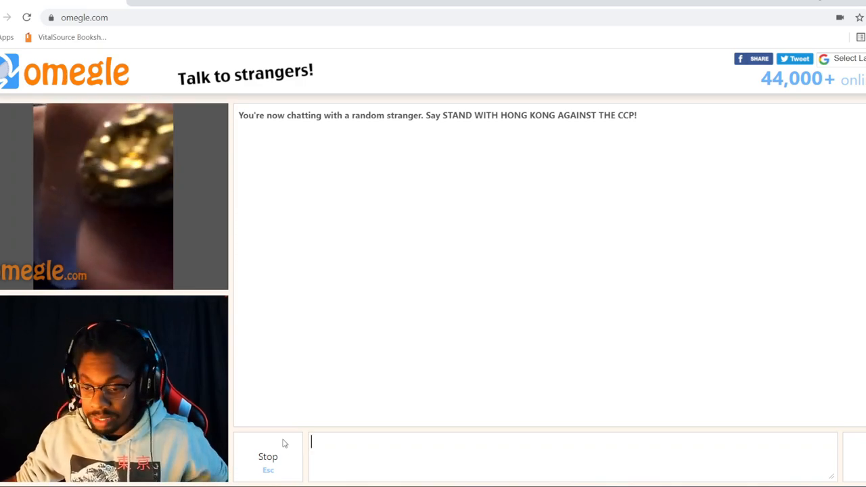
mouse_move(276, 445)
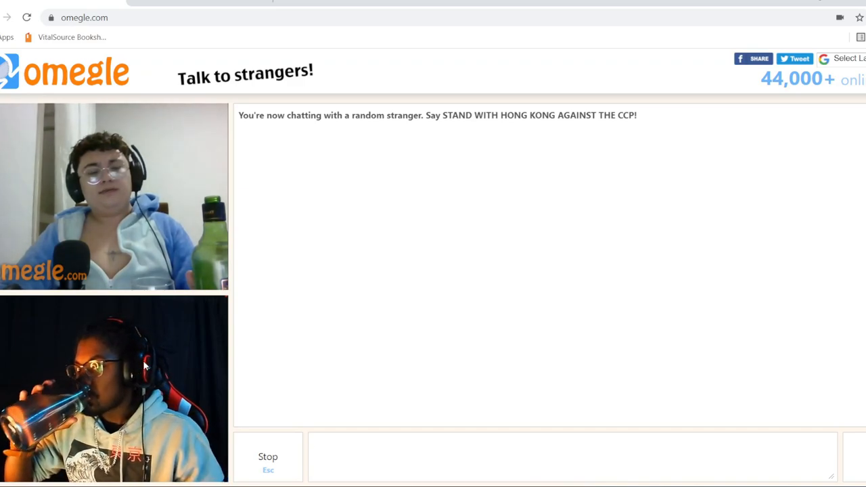
Type 'TheOGDaffy' and send it to the stranger as a chat message
type("The")
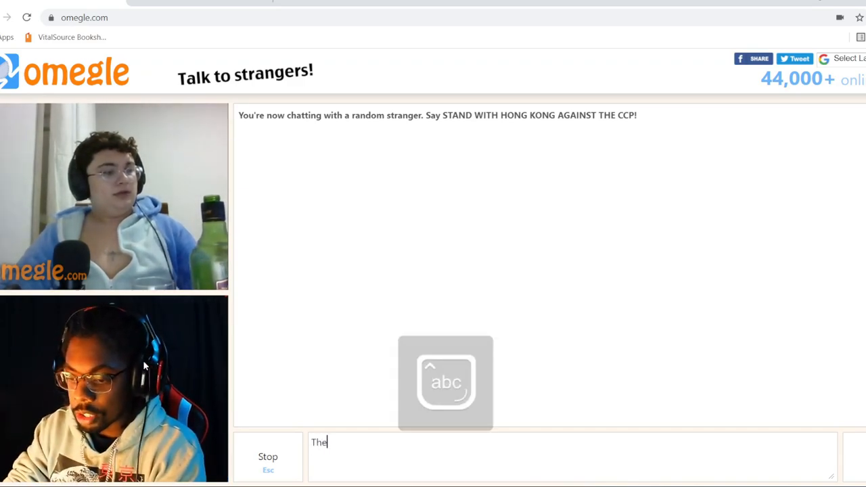
type("OG")
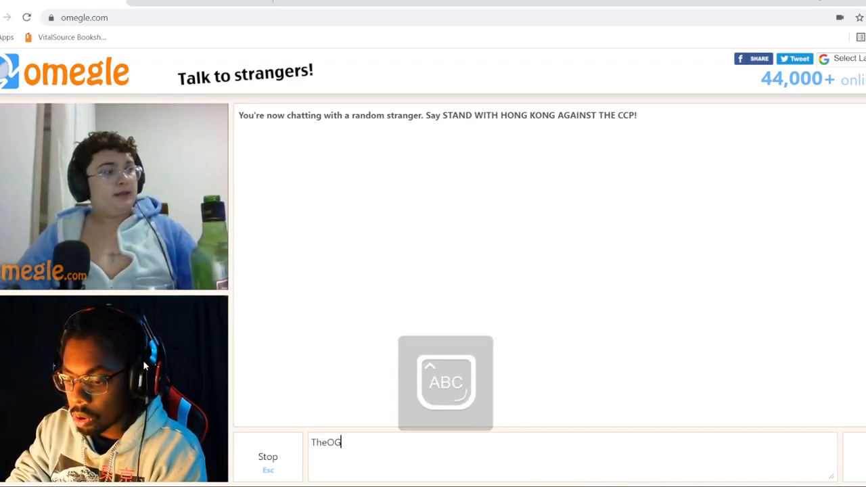
type("Daffy")
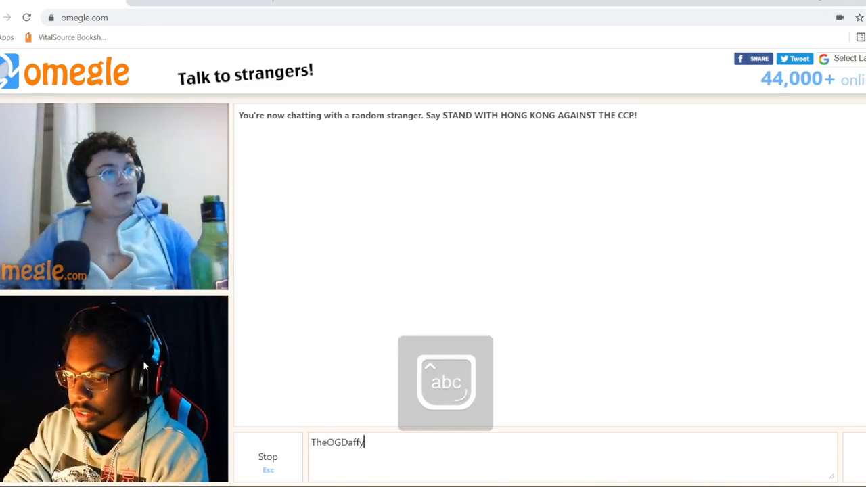
key("Enter")
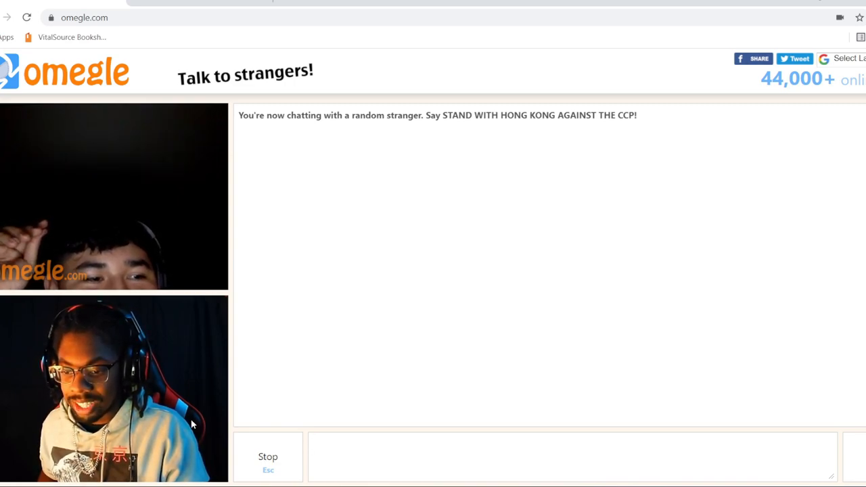
Start a new message to the current stranger by typing 'Th'
type("Th")
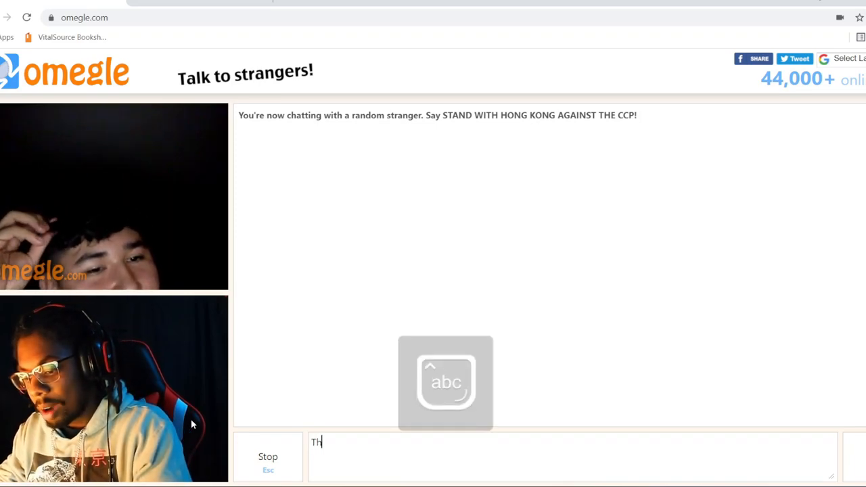